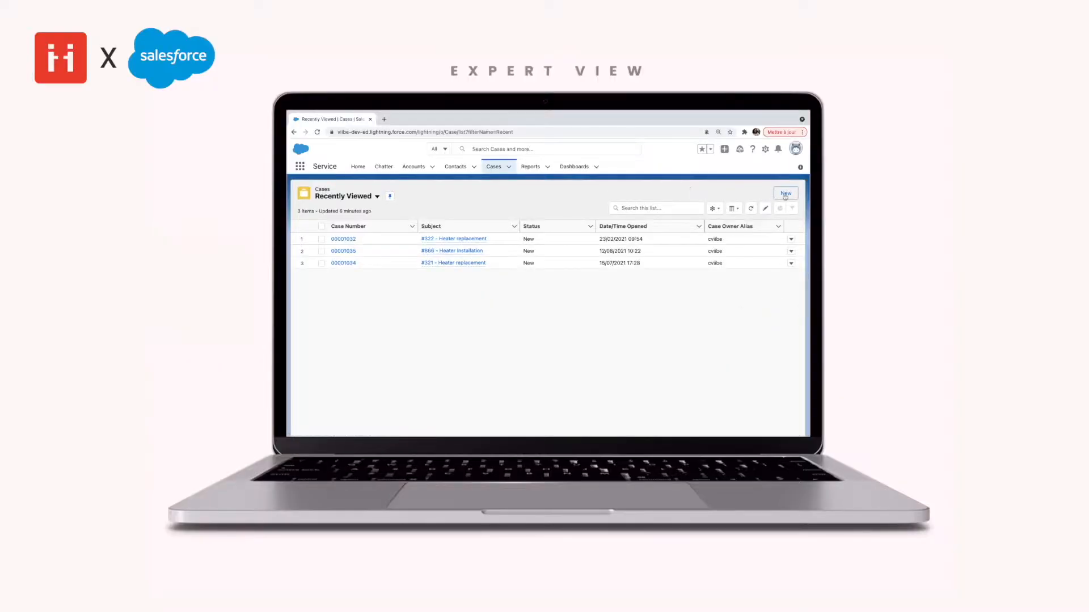
# Step: Create a new case with Case Origin set to Phone and a Case Reason chosen
pyautogui.click(785, 193)
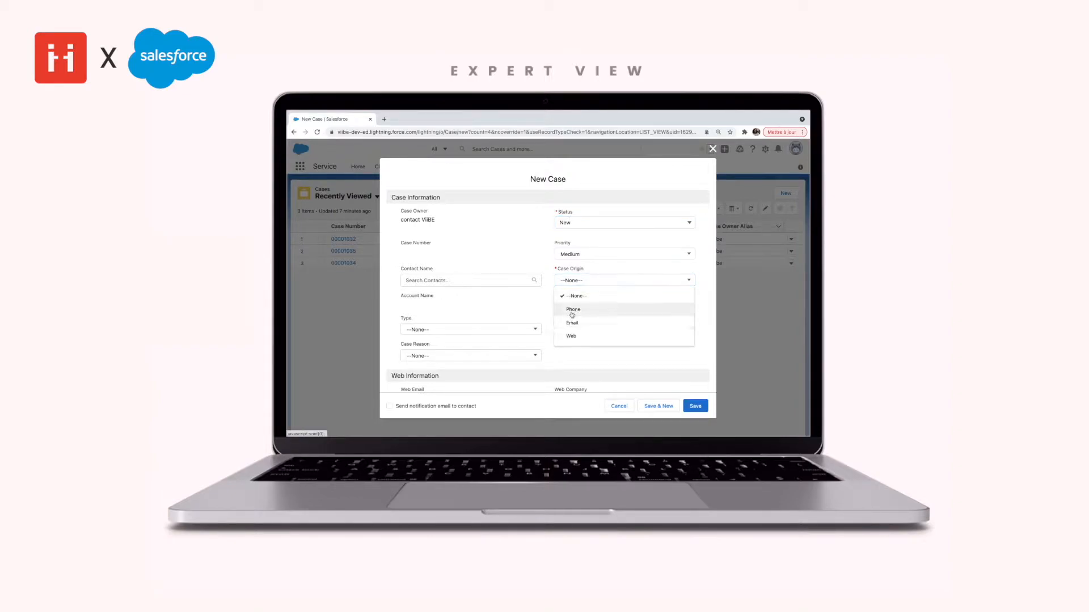
pyautogui.click(573, 308)
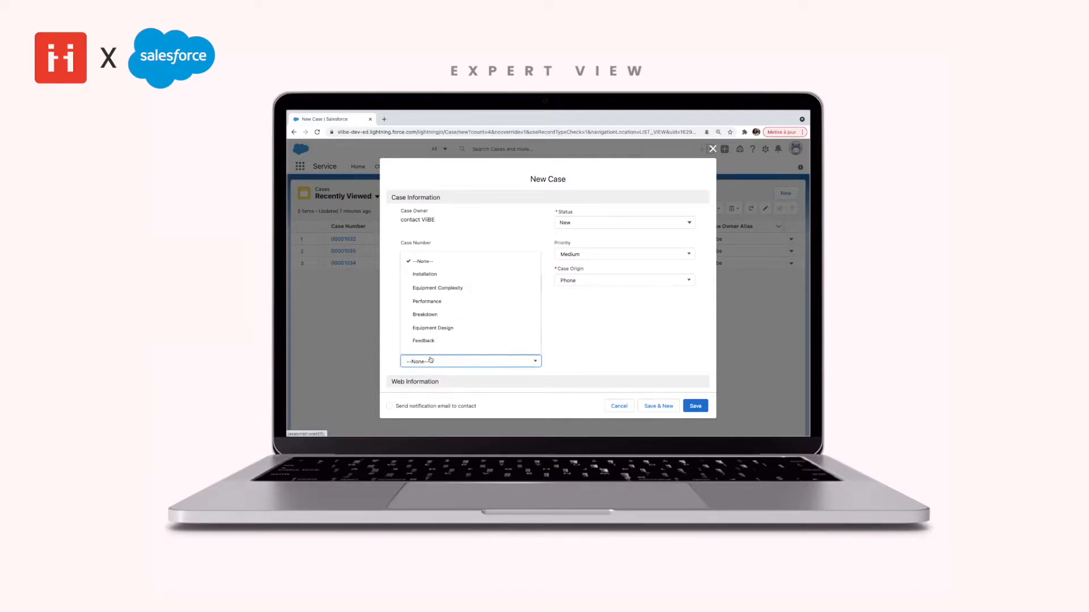
pyautogui.click(425, 274)
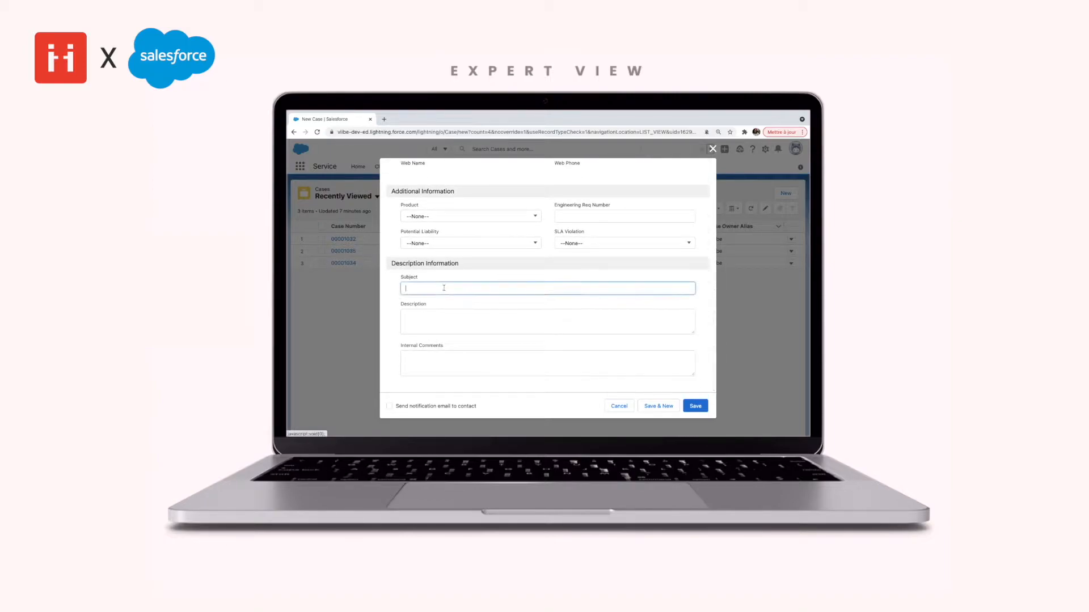
# Step: Save the case with subject '#566- Heater Installation' and description 'Heater installation issue'
pyautogui.write('#566')
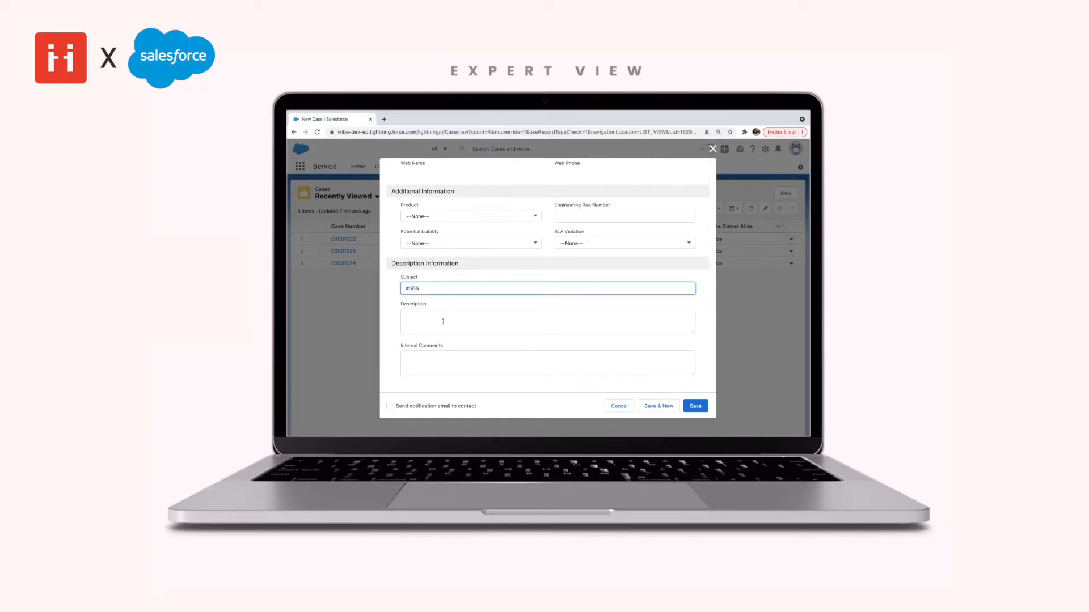
pyautogui.write('Heater in')
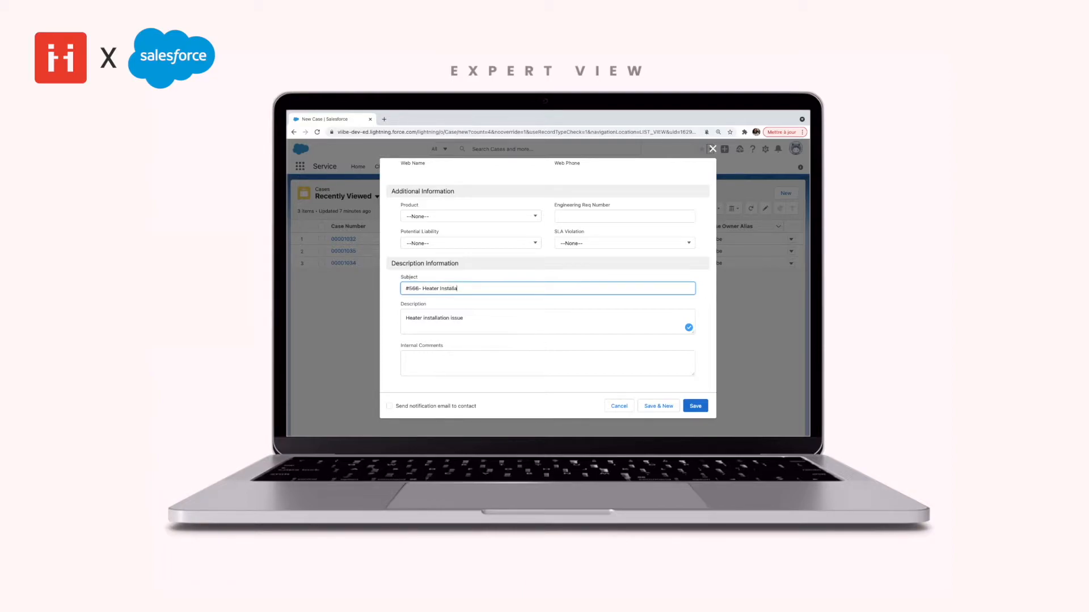
pyautogui.write('tion')
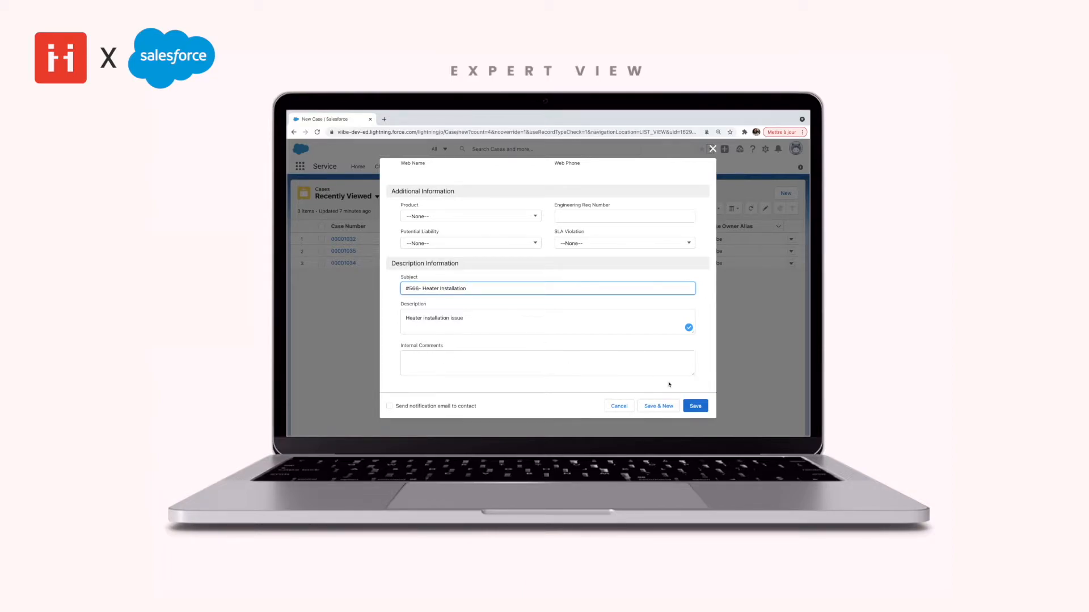
pyautogui.click(694, 406)
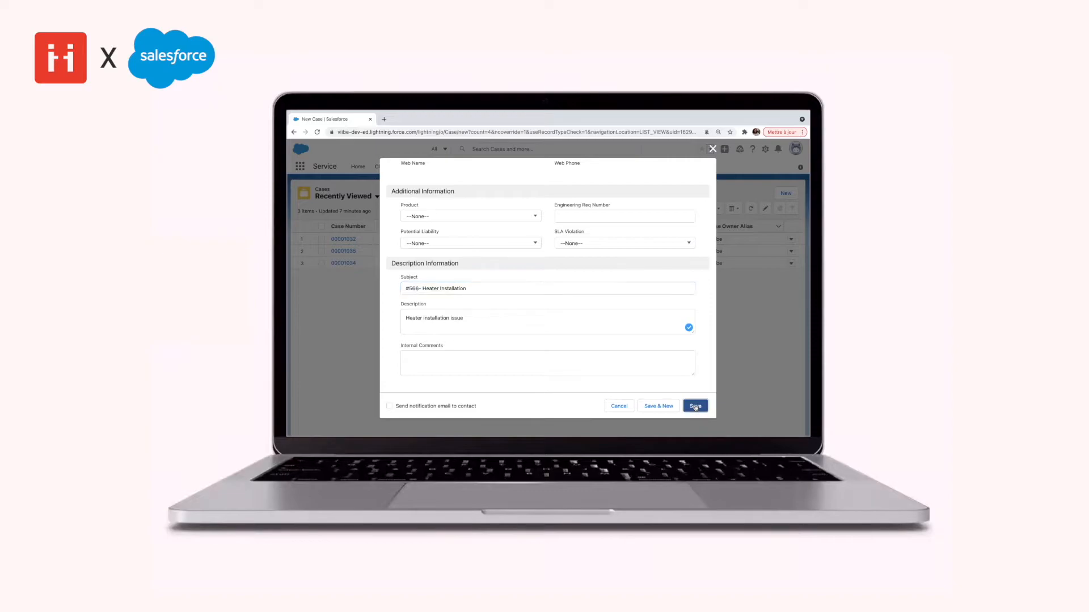
pyautogui.click(694, 406)
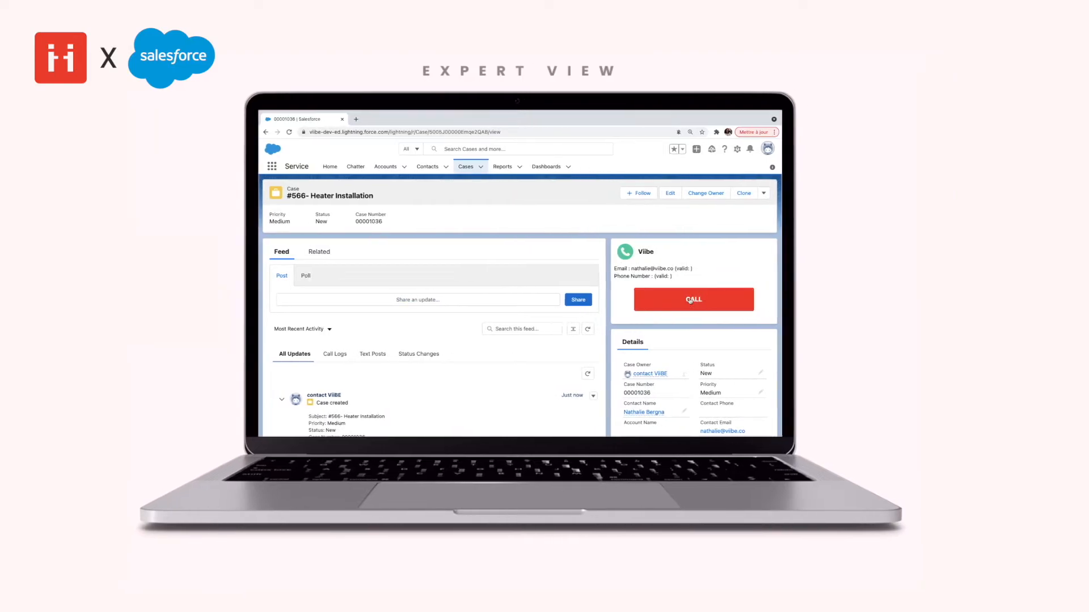
# Step: Start a Viibe call to the case contact from the Viibe panel's CALL button
pyautogui.click(692, 300)
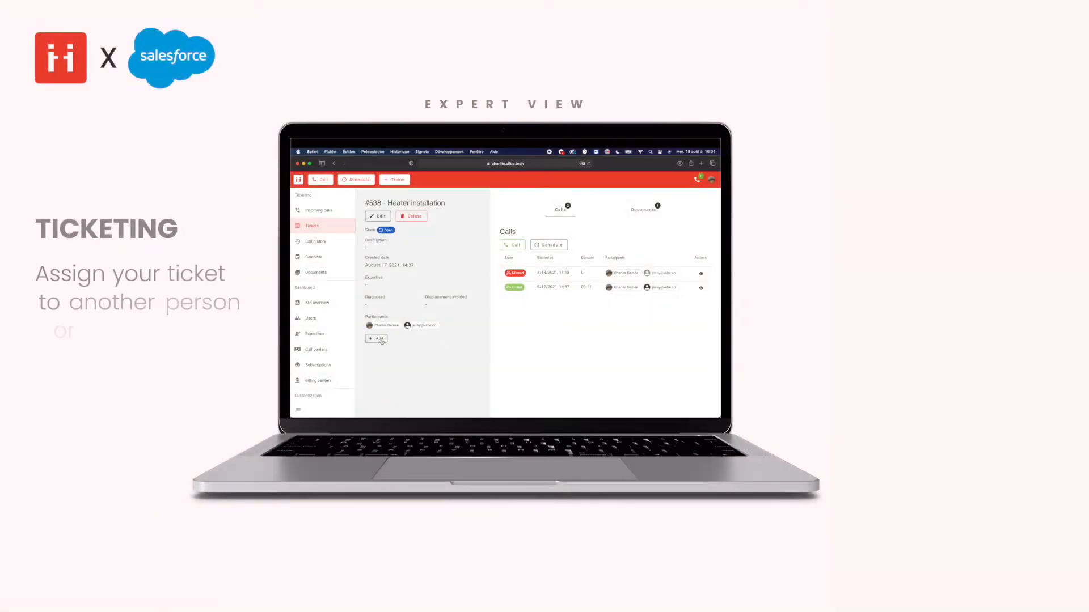
# Step: Add user 'marc' as a third participant on ticket #538 and begin editing the ticket
pyautogui.click(375, 337)
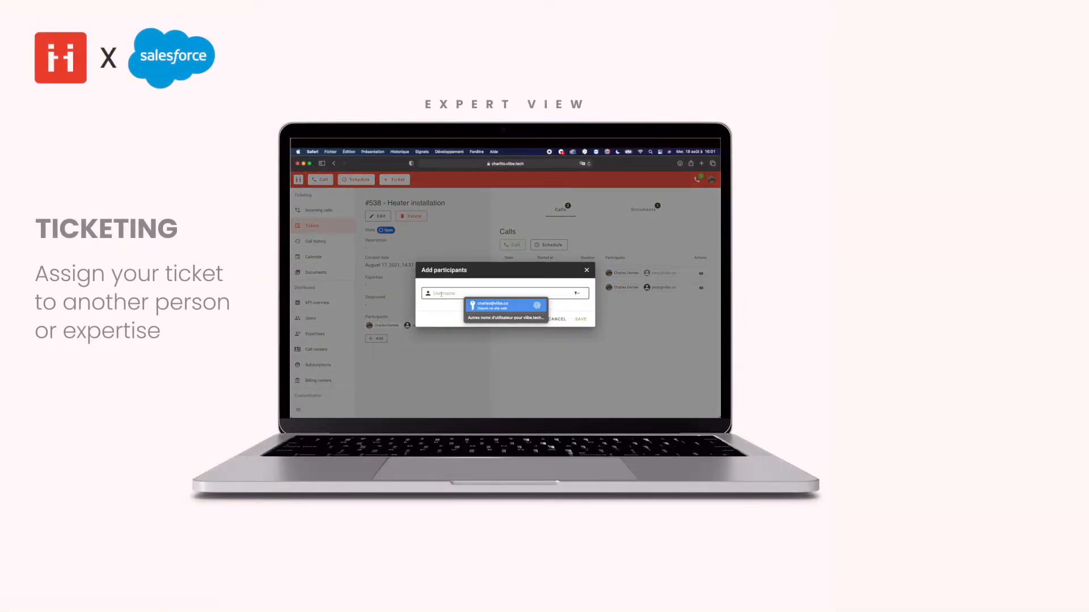
pyautogui.write('marc')
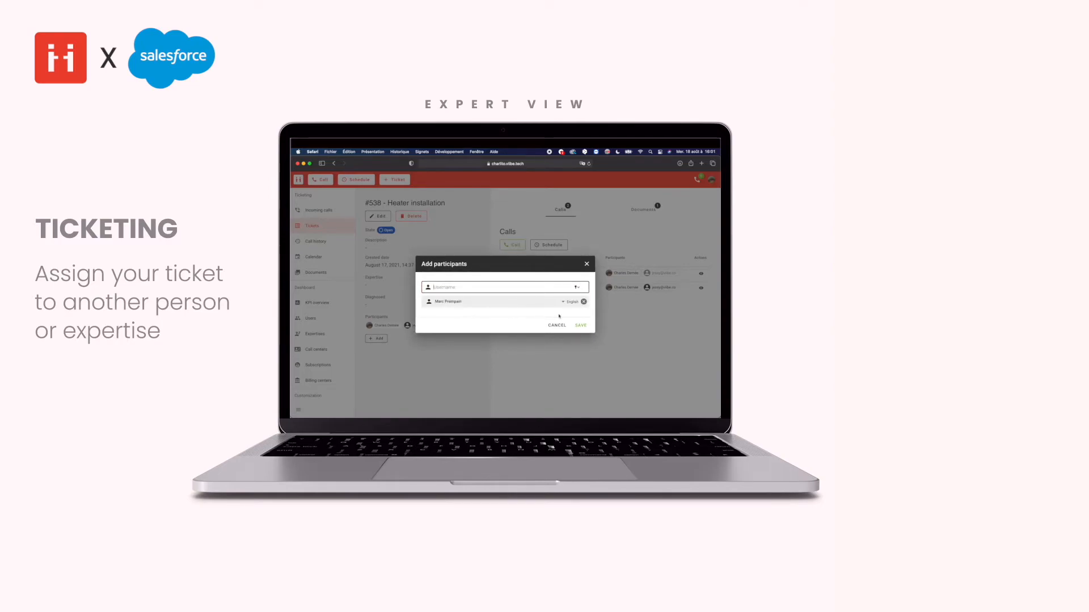
pyautogui.click(581, 325)
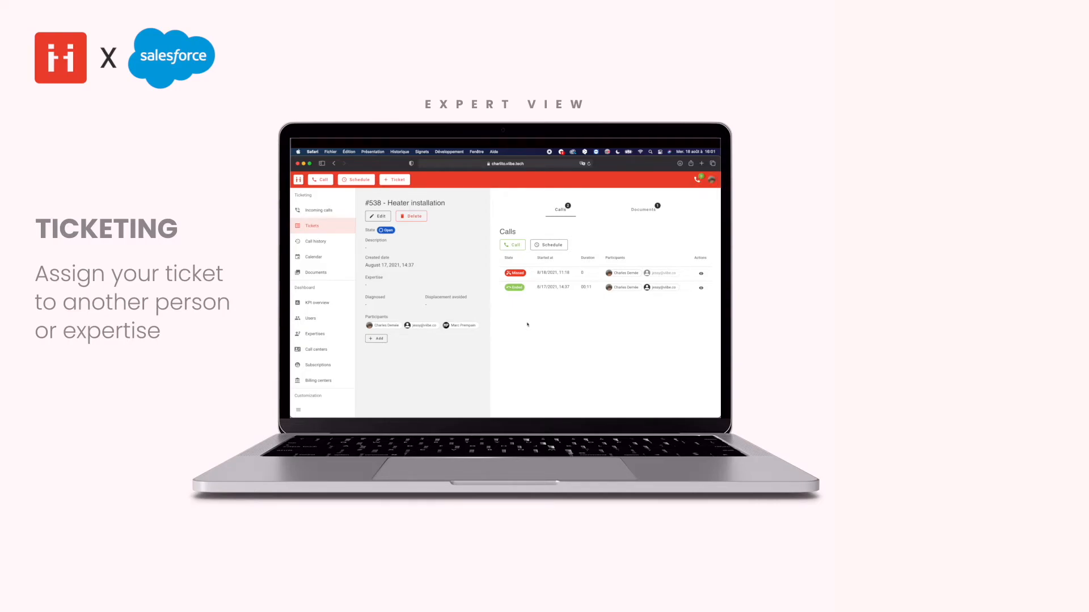
pyautogui.click(376, 216)
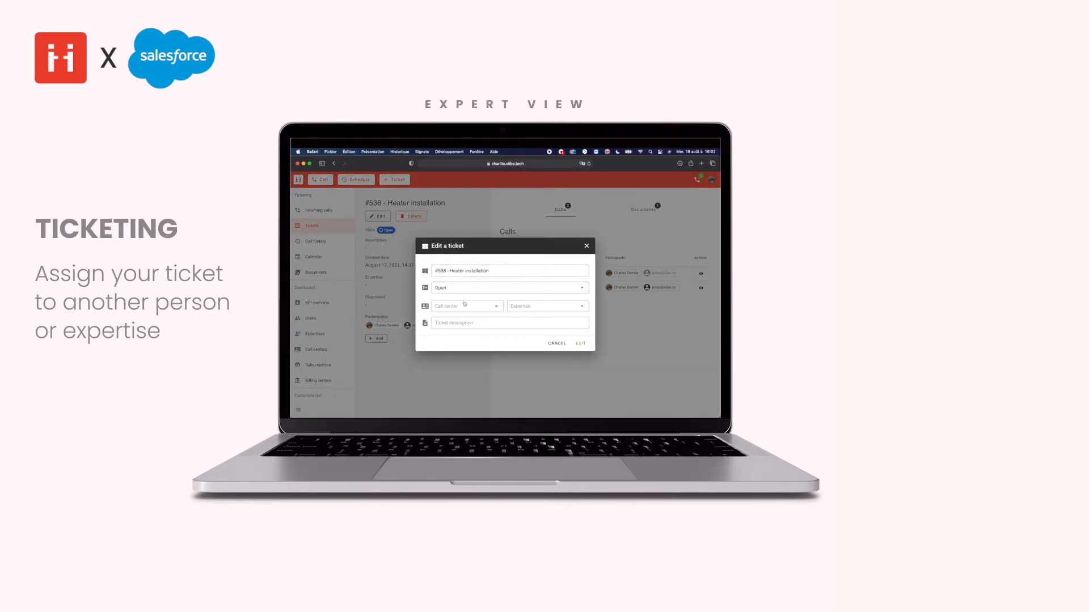
# Step: Assign the ticket to Call Center 1 with Expertise 1, status remaining Open
pyautogui.click(546, 306)
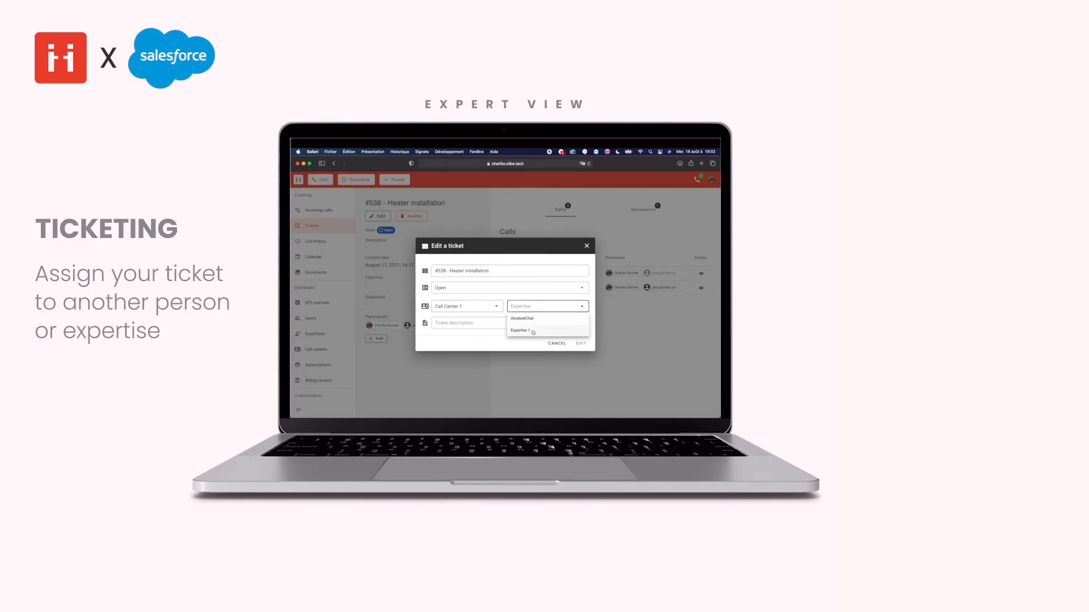
pyautogui.click(520, 332)
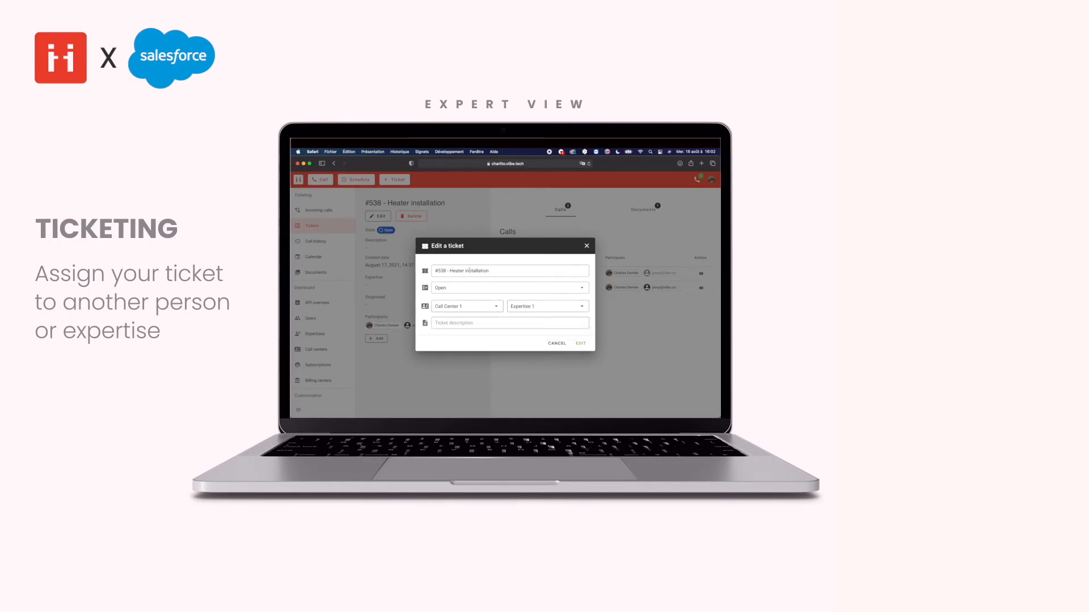
pyautogui.click(509, 322)
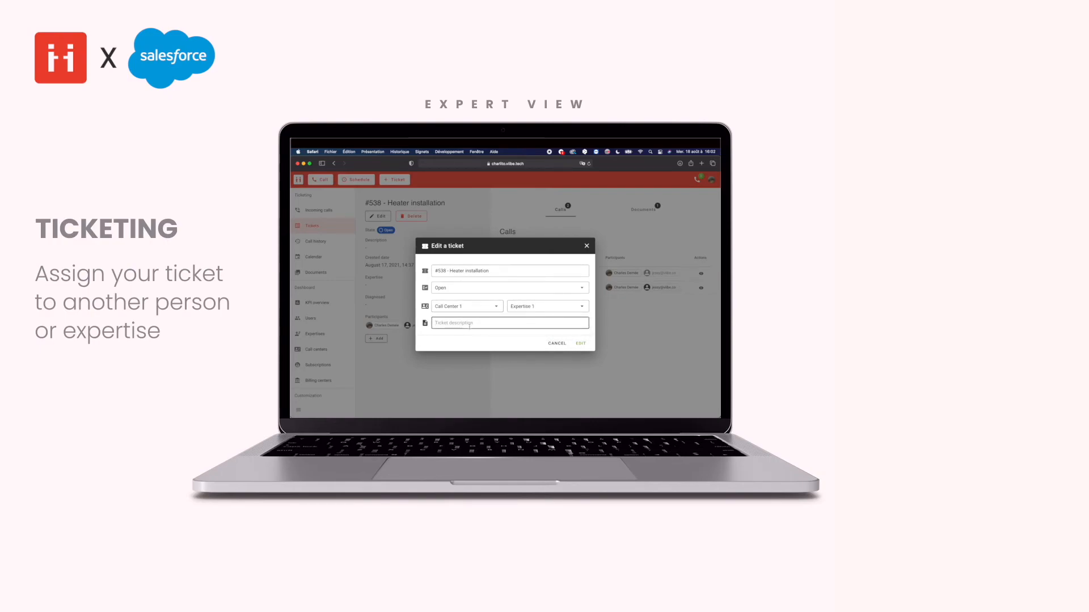